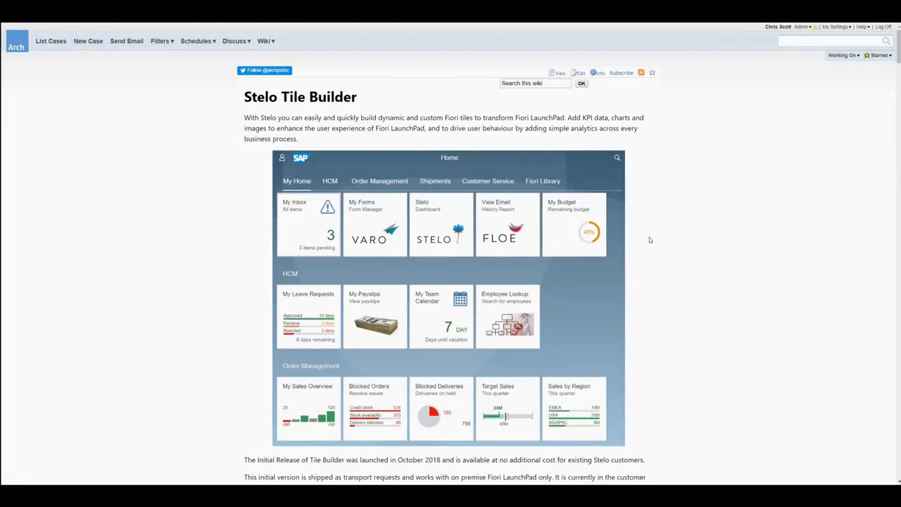
pyautogui.moveTo(683, 256)
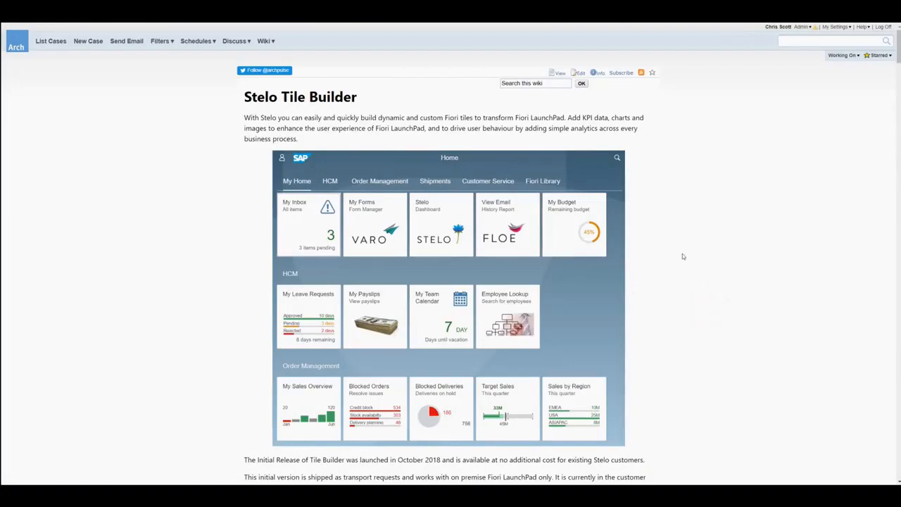
# Scroll the Stelo Tile Builder wiki page down to the Harvey Ball example's ABAP and fragment code
pyautogui.scroll(-3)
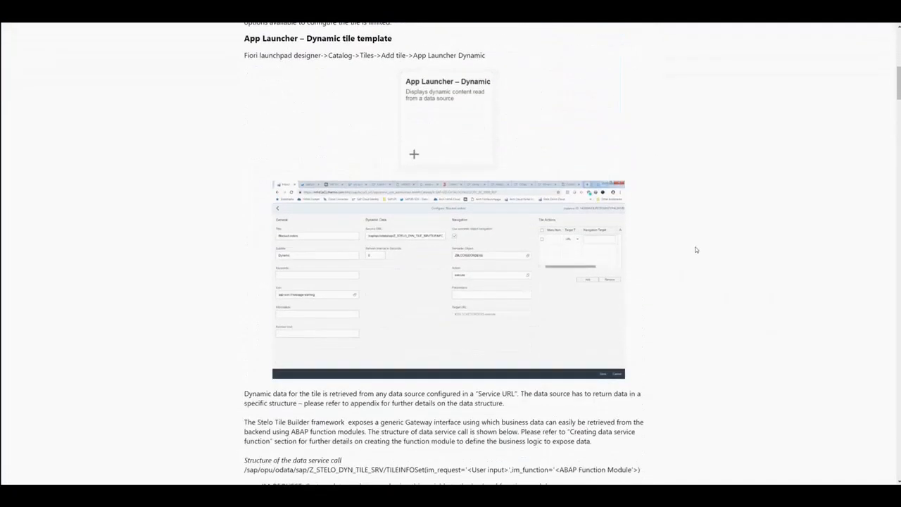
pyautogui.scroll(-3)
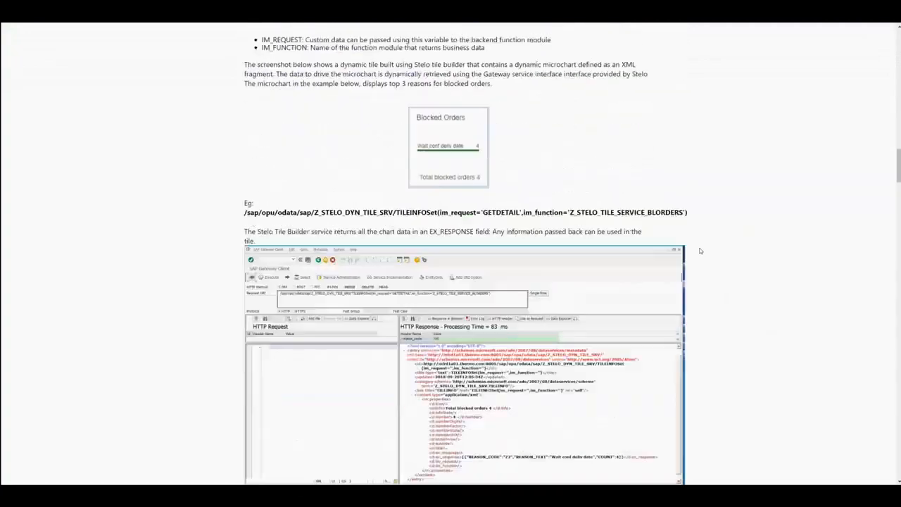
pyautogui.scroll(-3)
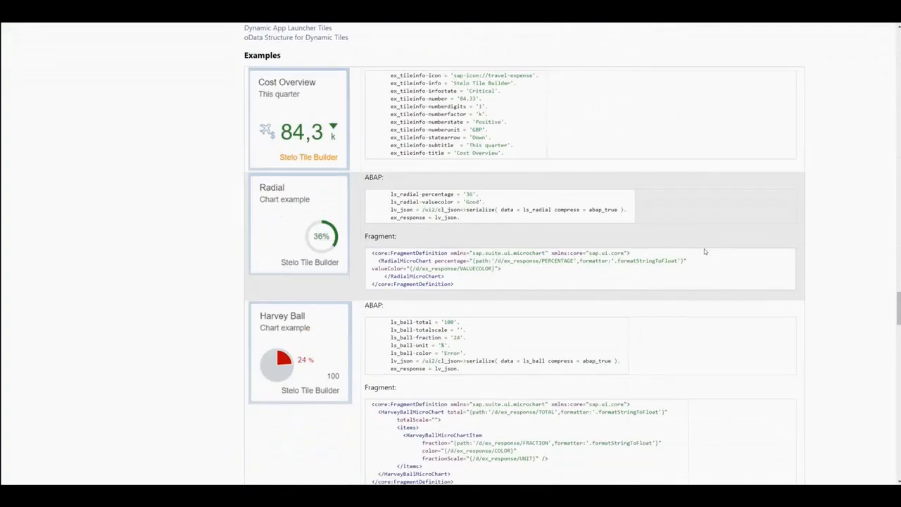
pyautogui.scroll(-3)
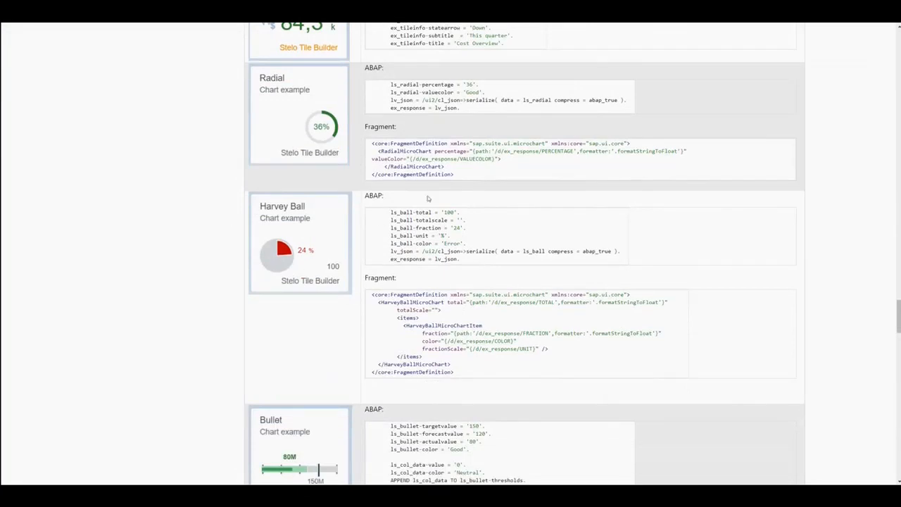
pyautogui.moveTo(171, 189)
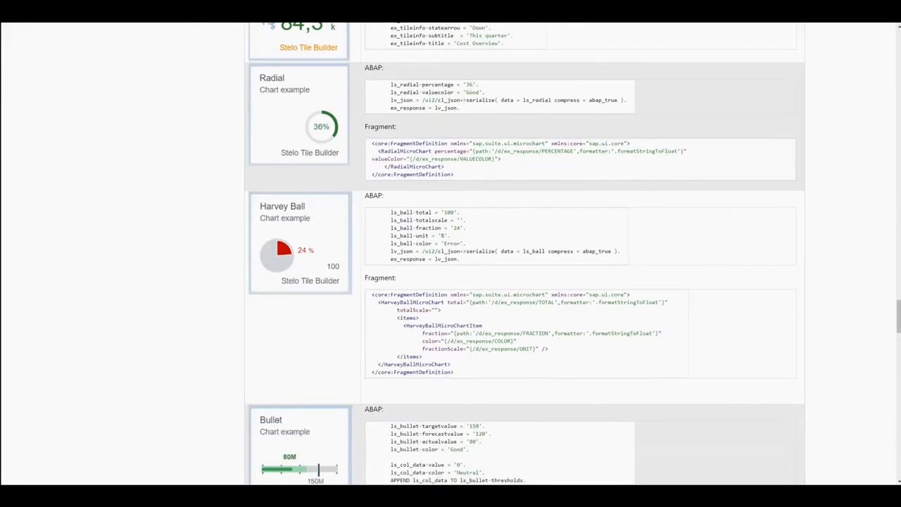
pyautogui.moveTo(202, 399)
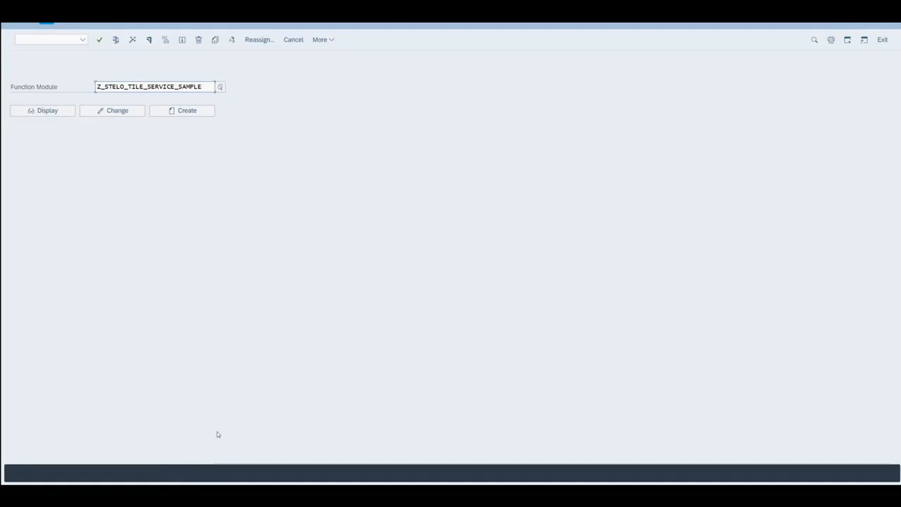
pyautogui.moveTo(216, 63)
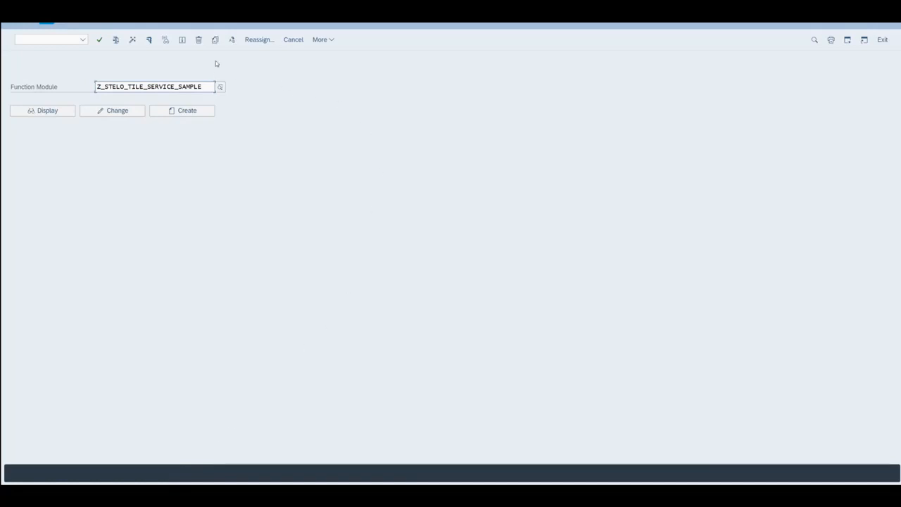
# Copy Z_STELO_TILE_SERVICE_SAMPLE to Z_CGS_DEMO in group ZSTELOTILEBUILDER_GRP and open its source
pyautogui.click(215, 39)
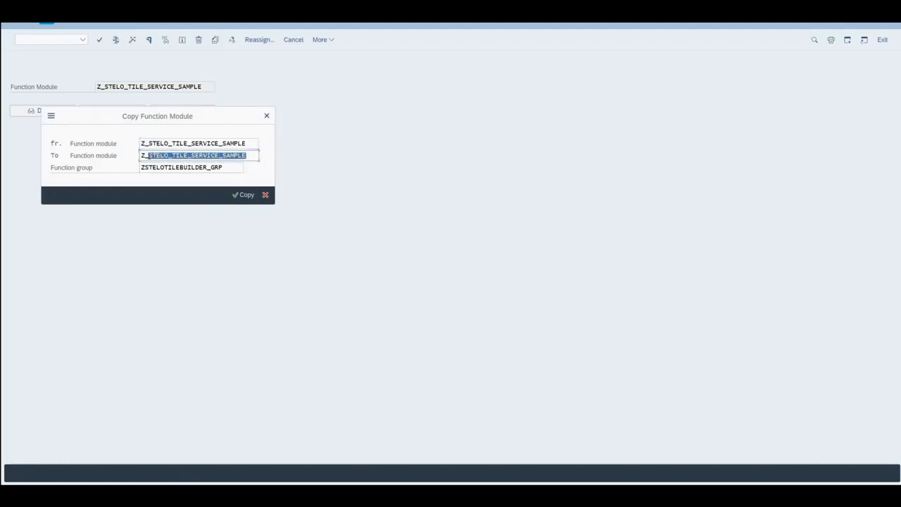
pyautogui.write('Z_CGS')
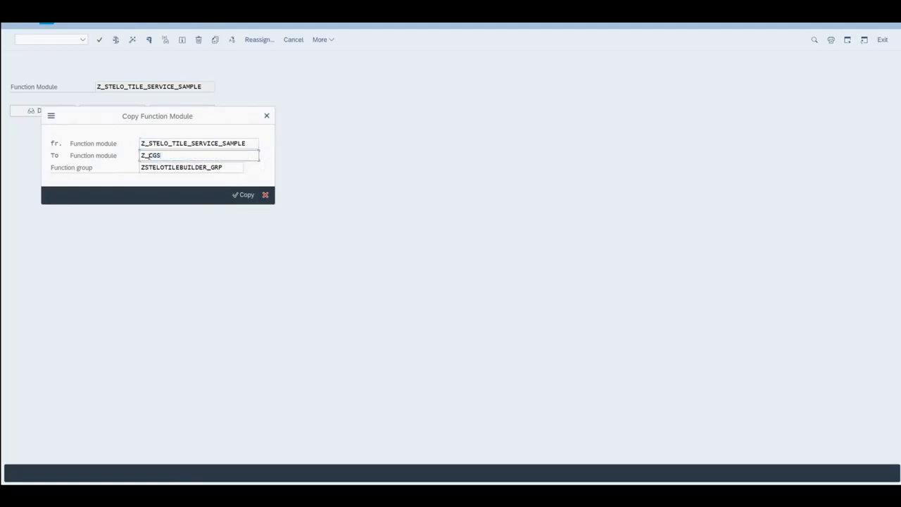
pyautogui.write('_DEMO')
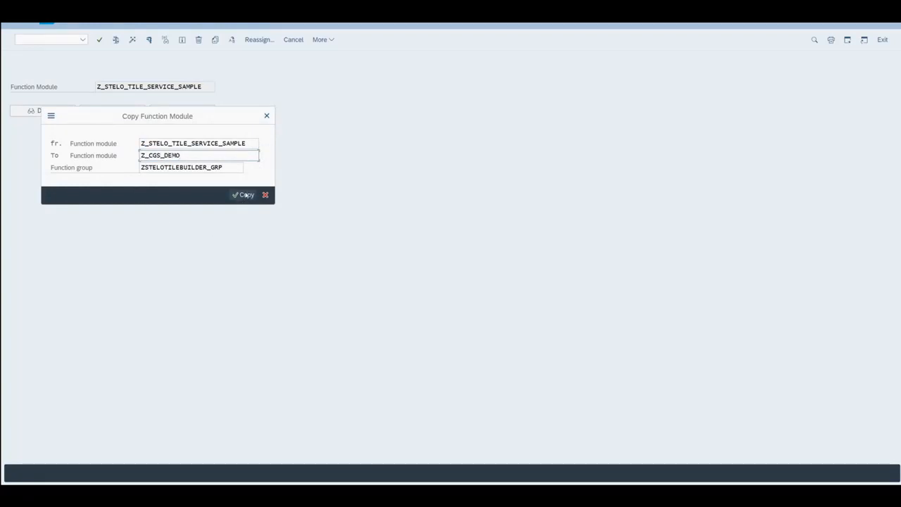
pyautogui.click(244, 195)
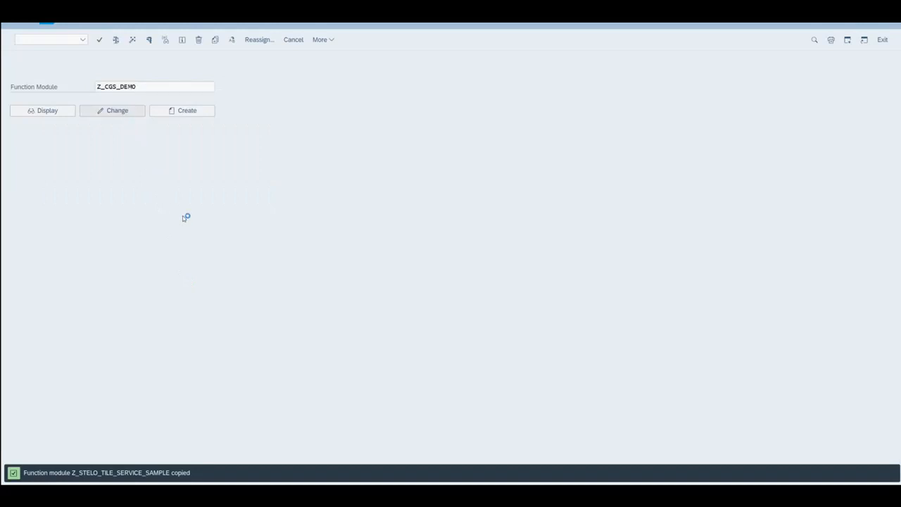
pyautogui.click(112, 111)
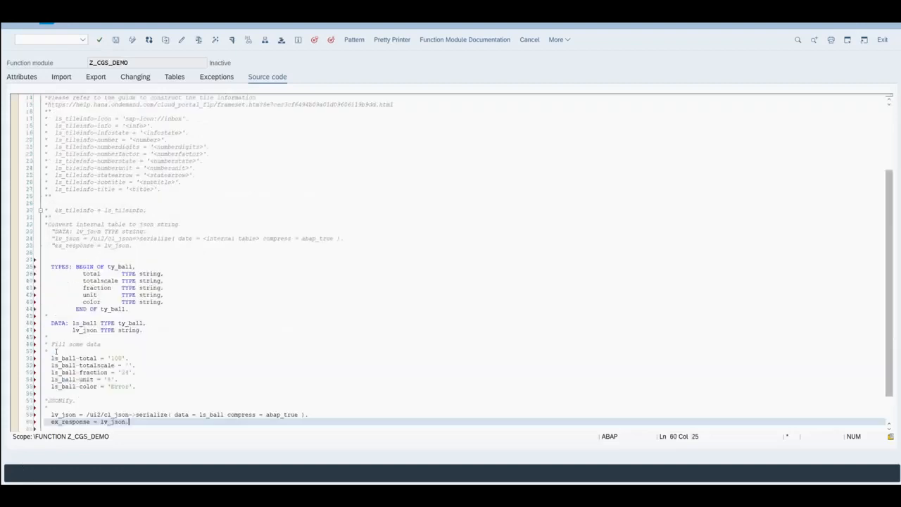
# Fill Z_CGS_DEMO's Harvey Ball data (100 total, 24 fraction, %, Error), activate it, and select its name
pyautogui.scroll(-3)
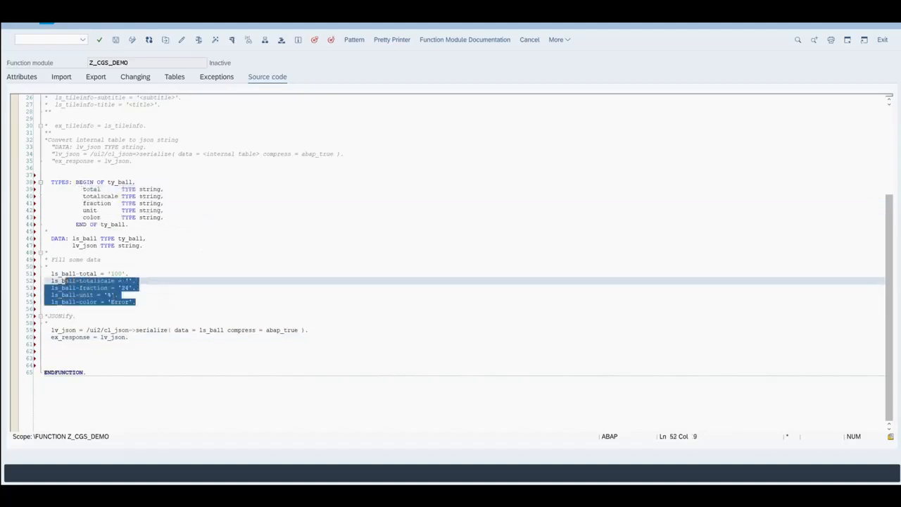
pyautogui.click(52, 273)
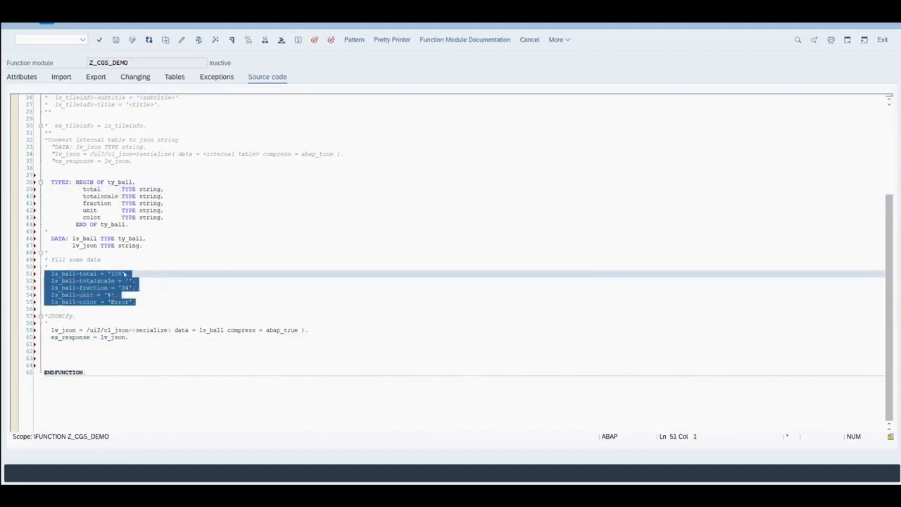
pyautogui.click(165, 308)
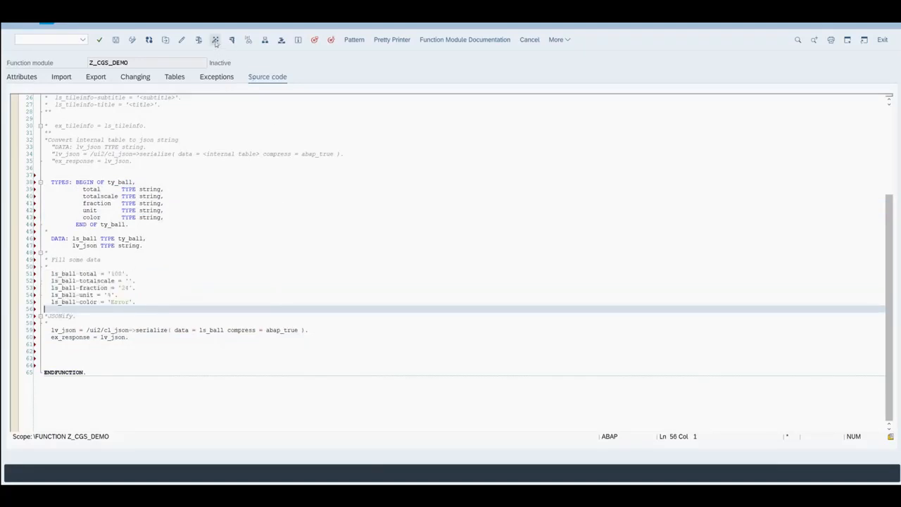
pyautogui.click(215, 39)
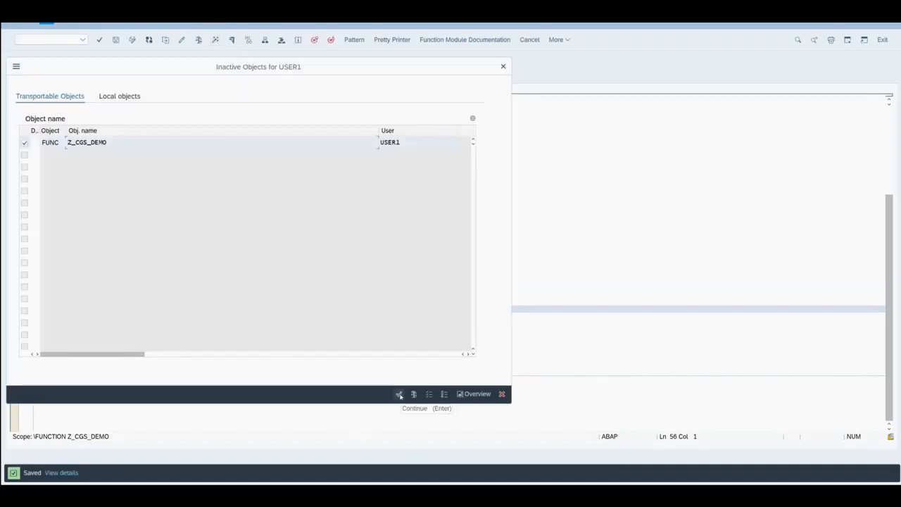
pyautogui.click(414, 408)
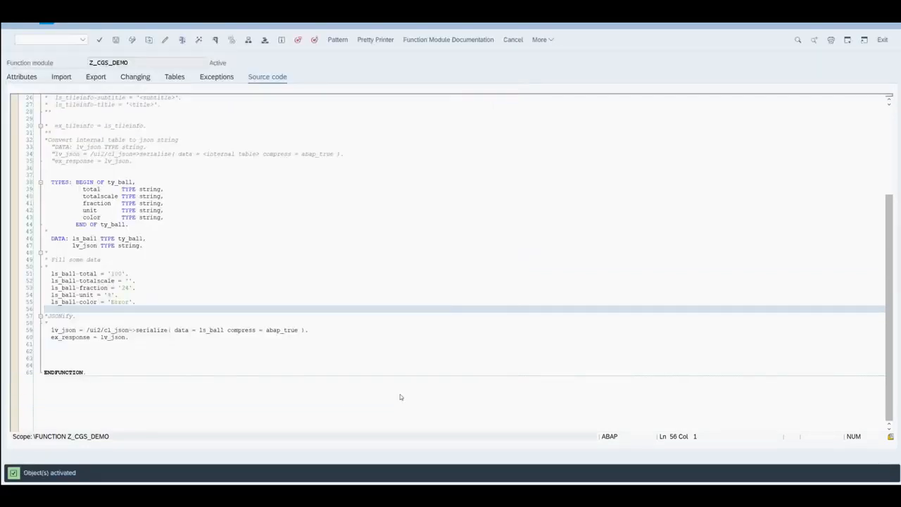
pyautogui.click(109, 63)
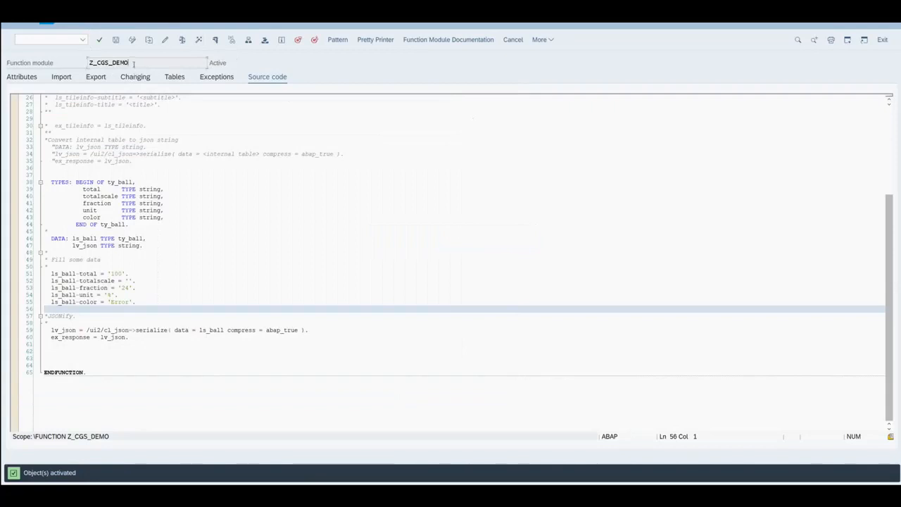
pyautogui.tripleClick(109, 63)
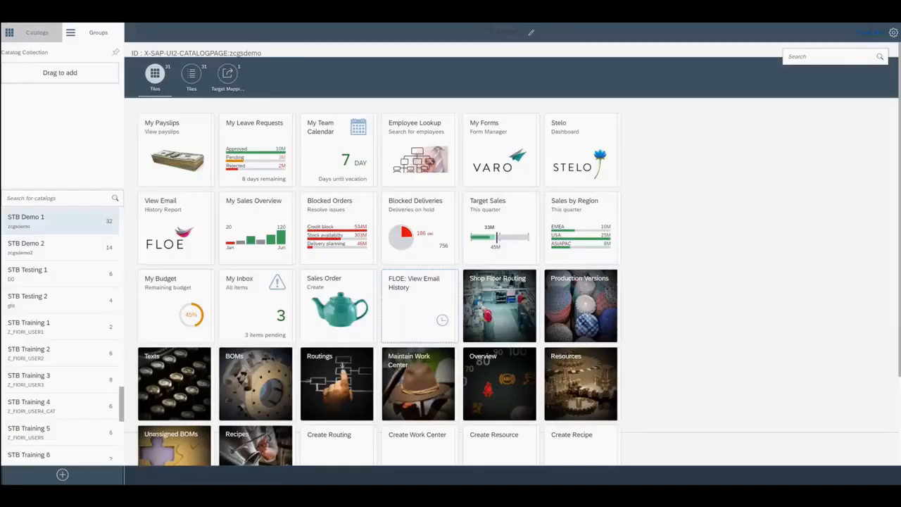
# Add a Stelo Tile Builder tile to the STB Demo 1 catalog
pyautogui.scroll(-3)
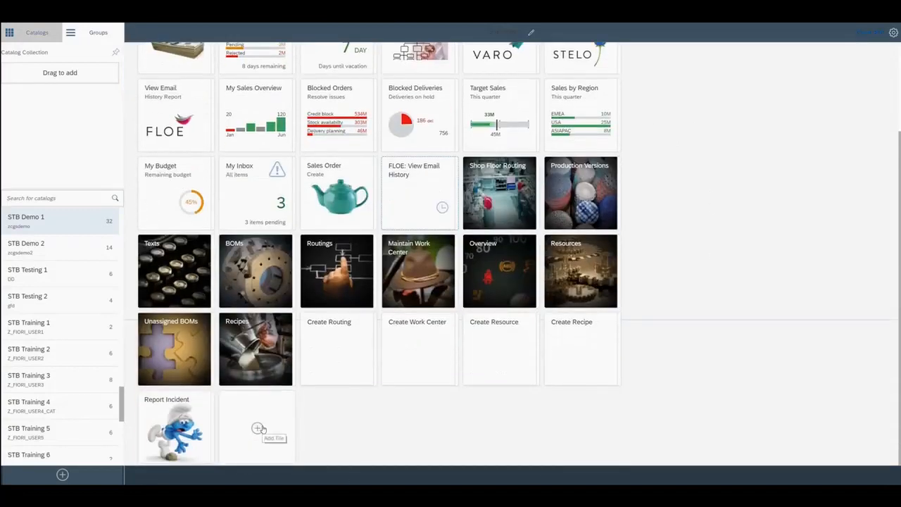
pyautogui.click(256, 428)
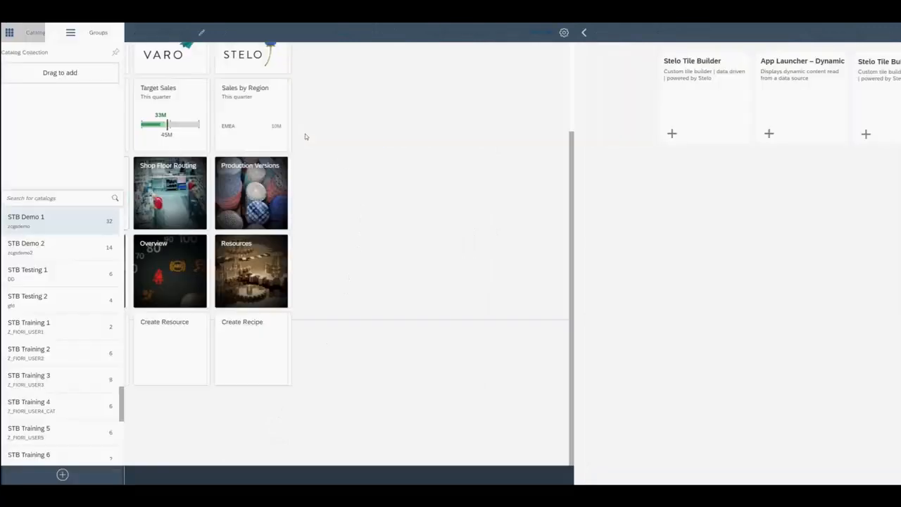
pyautogui.click(671, 133)
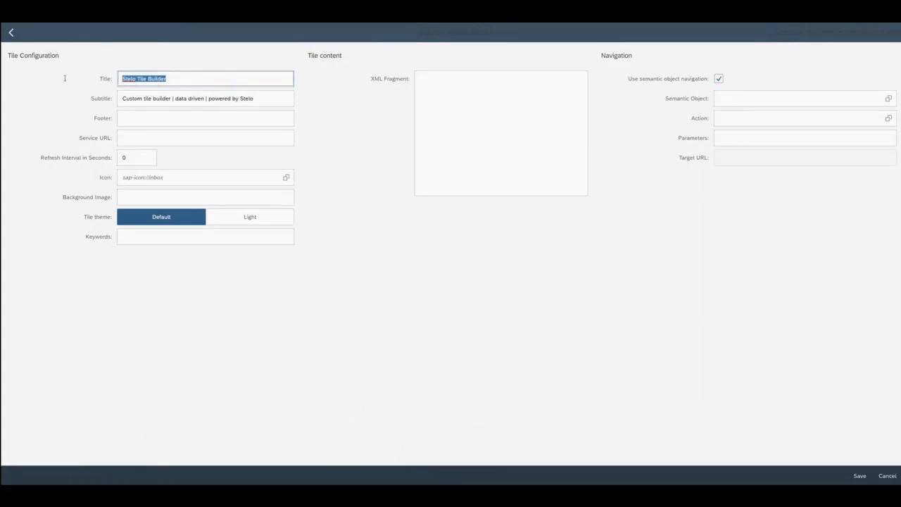
# Title the tile 'Harvey Ball', subtitle it 'Stelo Tile Builder', and set a Z_CGS_DEMO service URL
pyautogui.write('Hai')
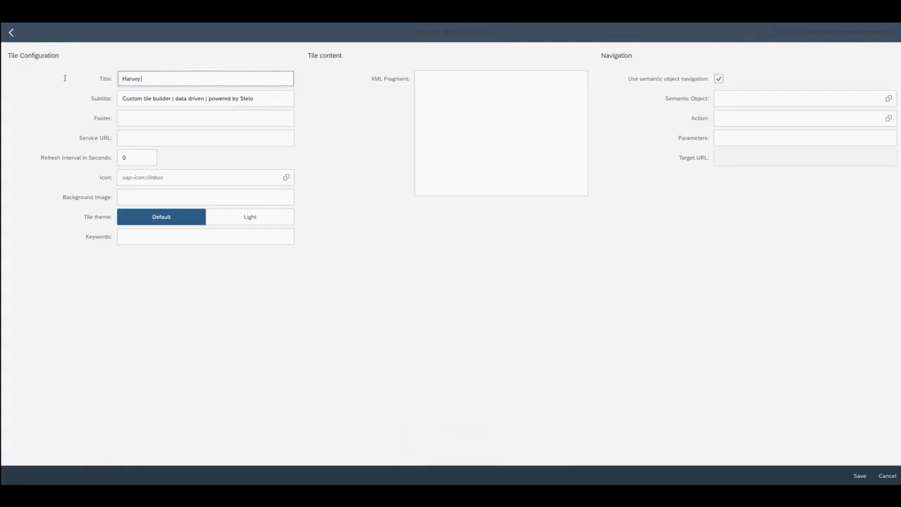
pyautogui.write('Ball')
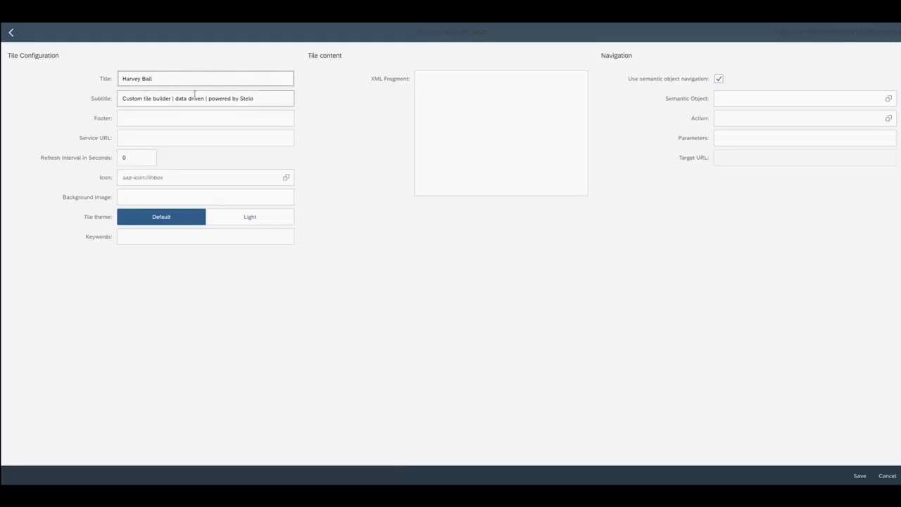
pyautogui.tripleClick(205, 98)
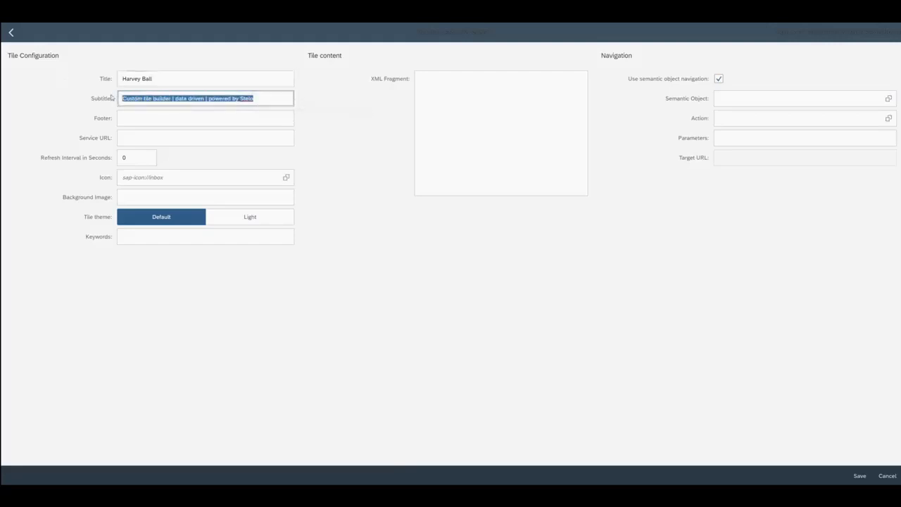
pyautogui.write('STe')
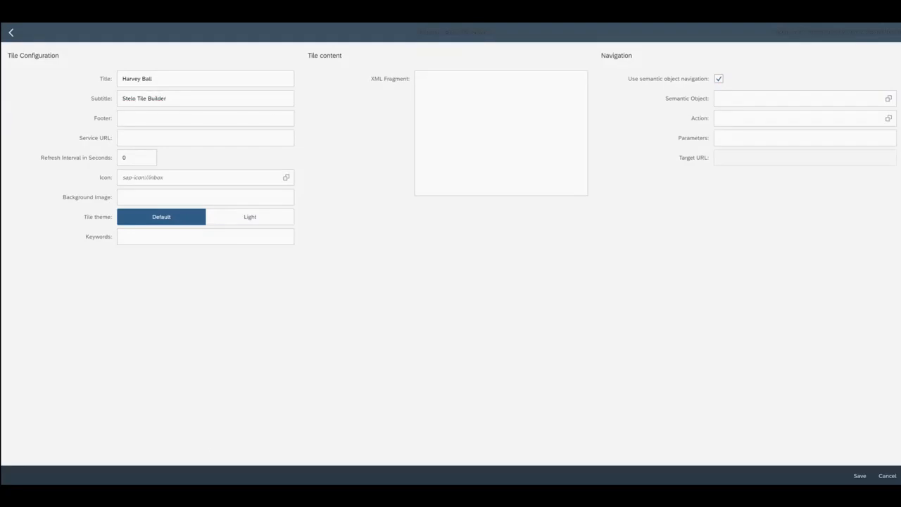
pyautogui.moveTo(298, 472)
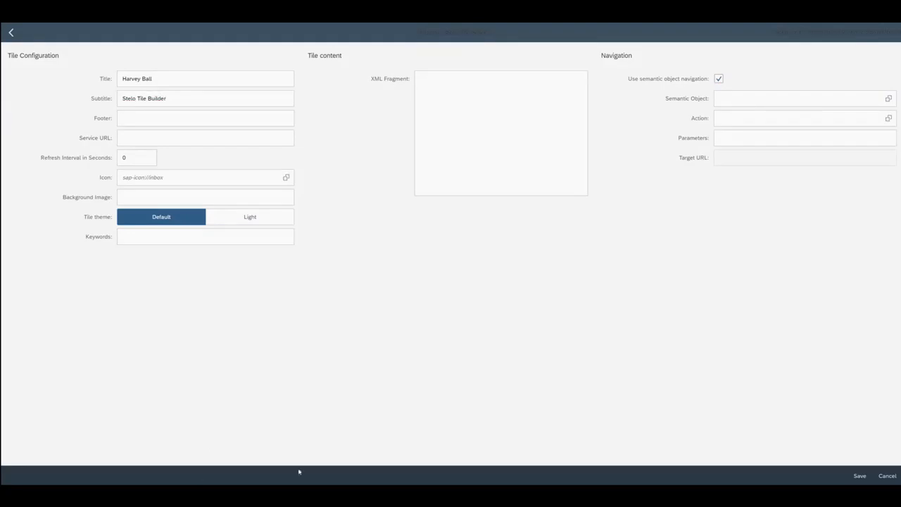
pyautogui.click(205, 137)
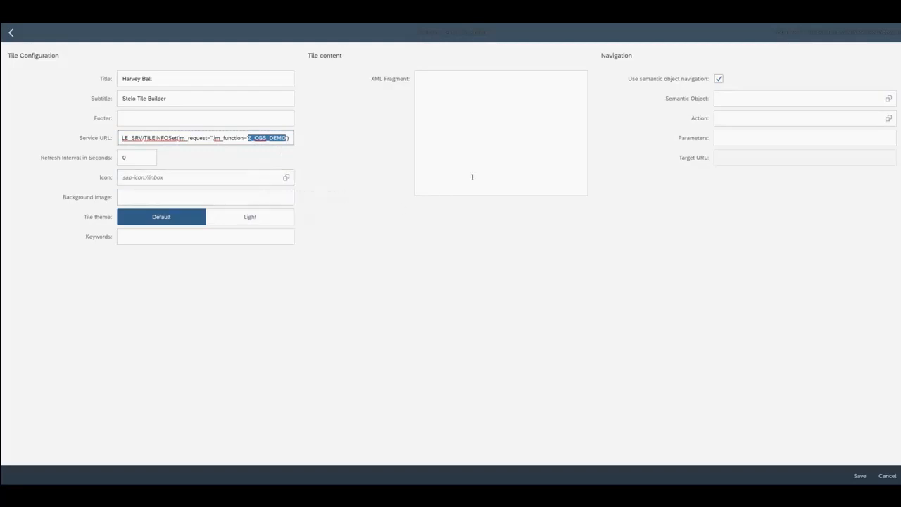
pyautogui.click(499, 132)
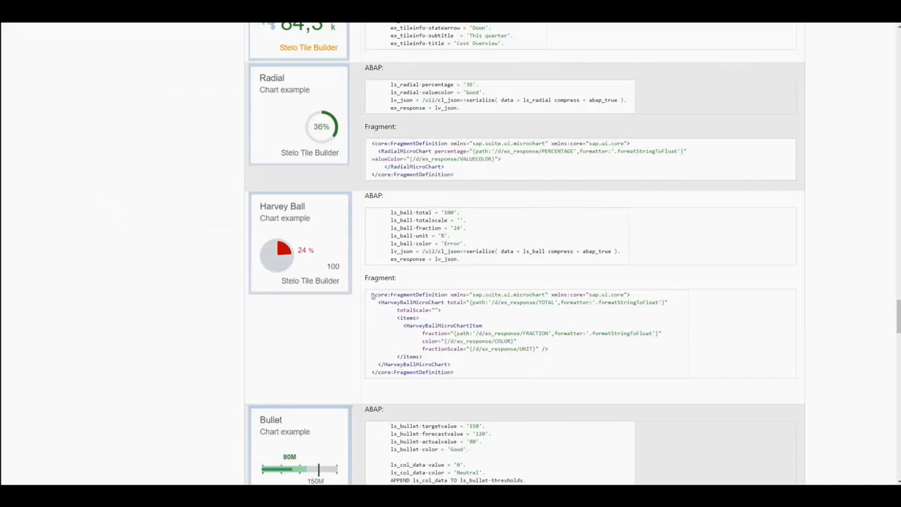
# Select the Harvey Ball XML fragment code block on the wiki page
pyautogui.doubleClick(443, 372)
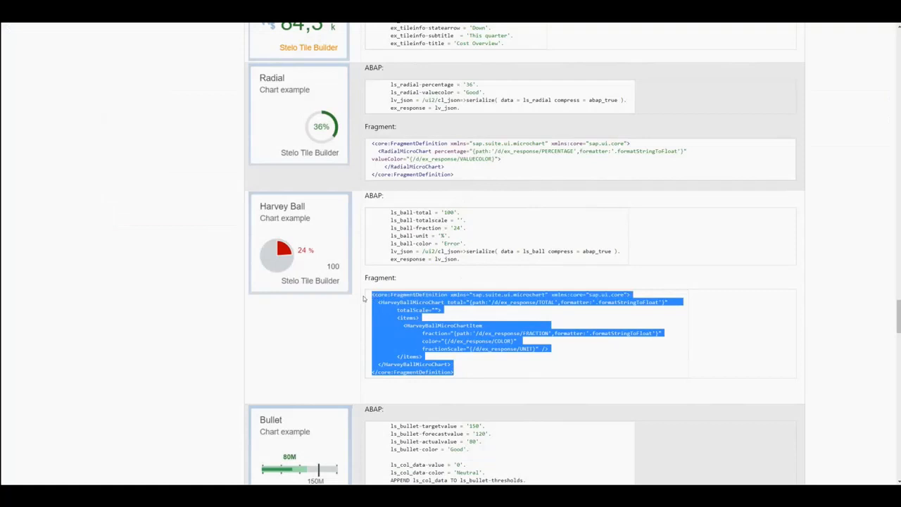
pyautogui.moveTo(458, 289)
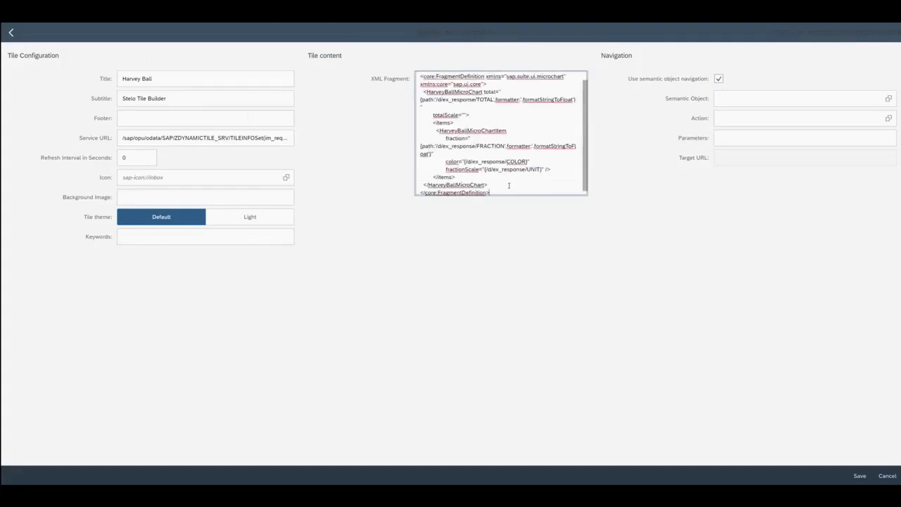
pyautogui.moveTo(744, 405)
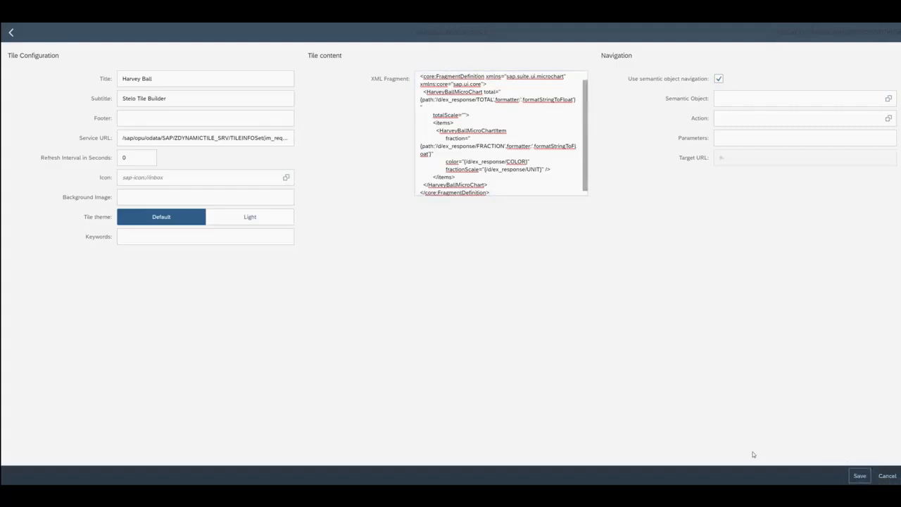
# Save the Harvey Ball tile with its pasted XML fragment
pyautogui.click(859, 475)
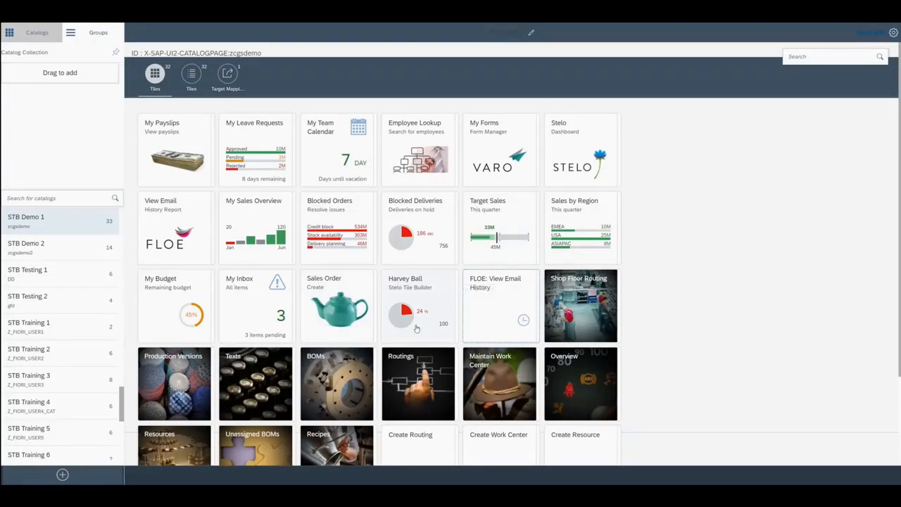
pyautogui.moveTo(429, 334)
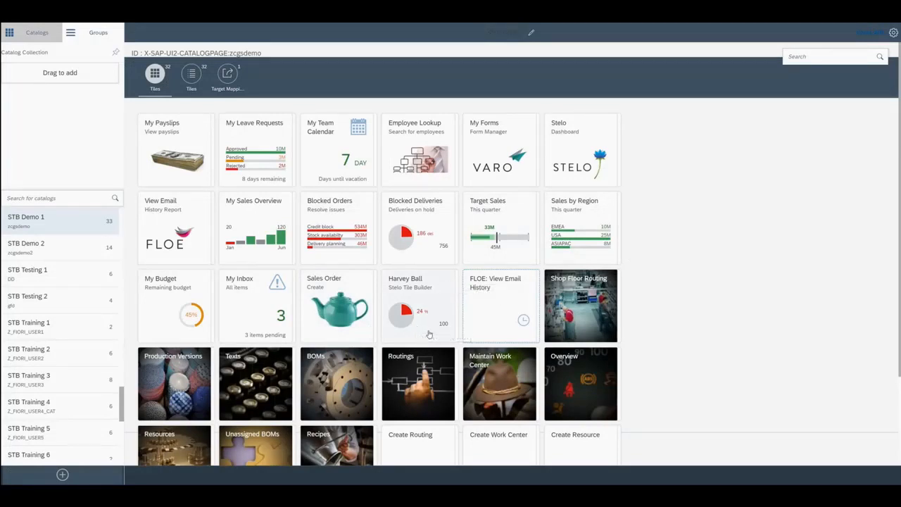
pyautogui.moveTo(429, 332)
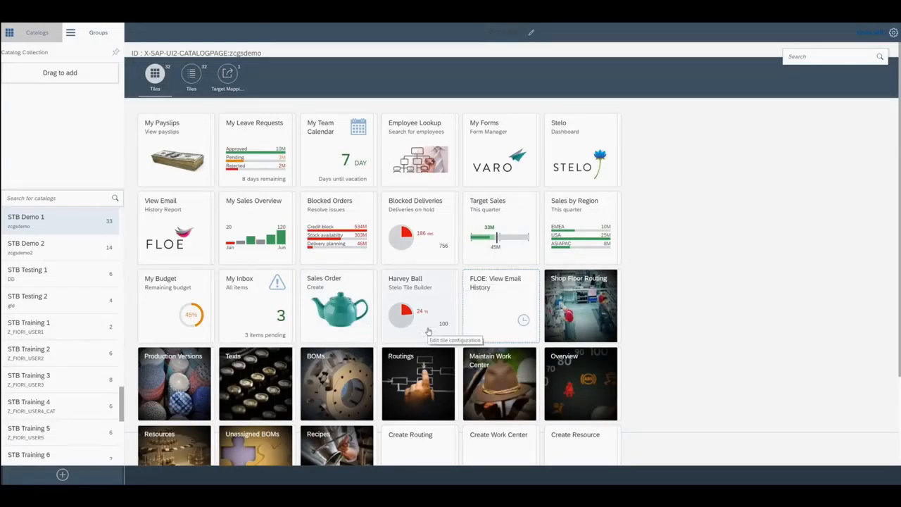